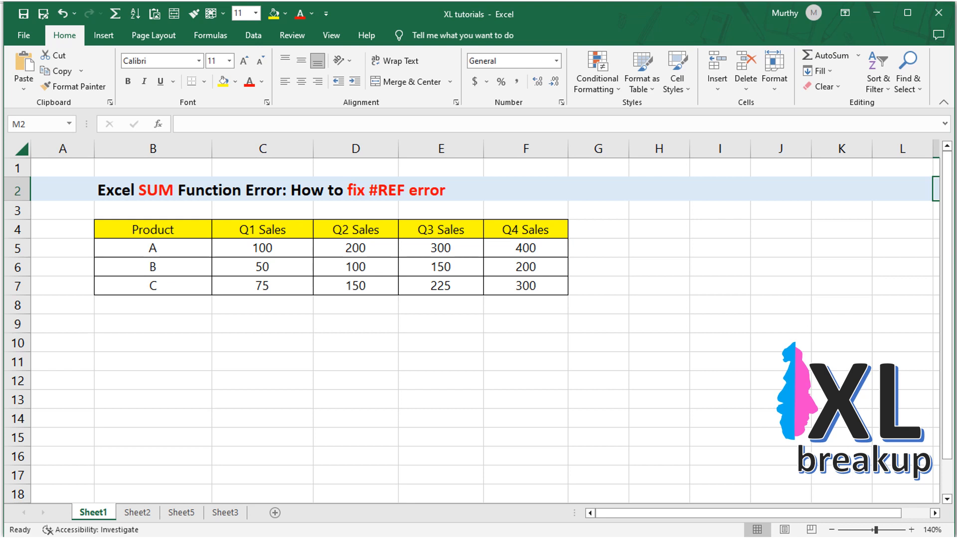
Switch from the sales table to Sheet2 holding the Total Sales of A label.
left_click(146, 510)
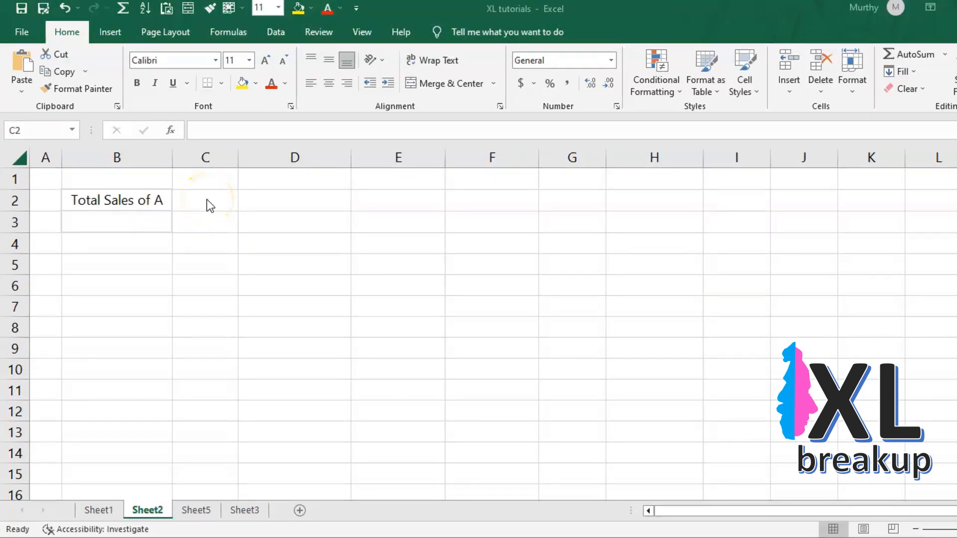
Enter =SUM( in C2 over product A's Sheet1 quarterly sales C5:F5, returning 1000.
left_click(205, 200)
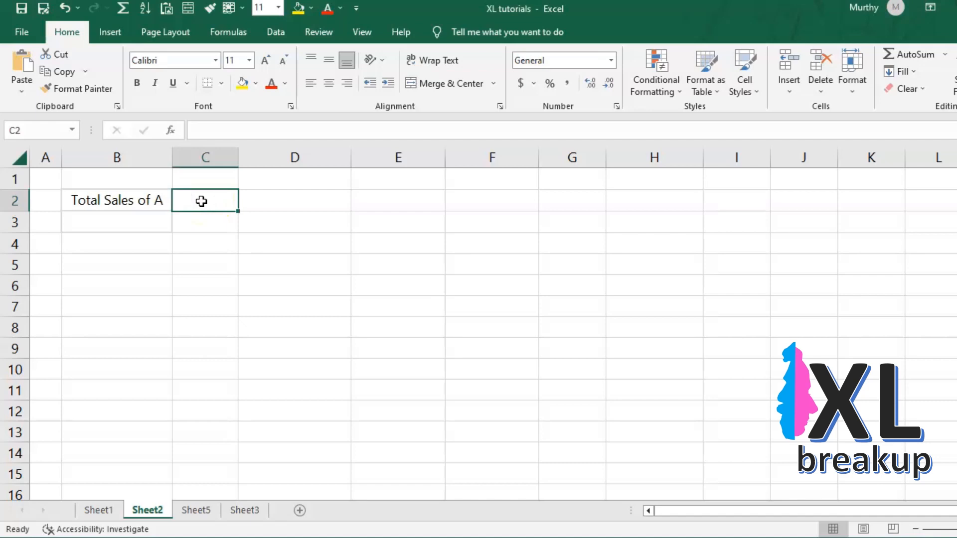
type("=")
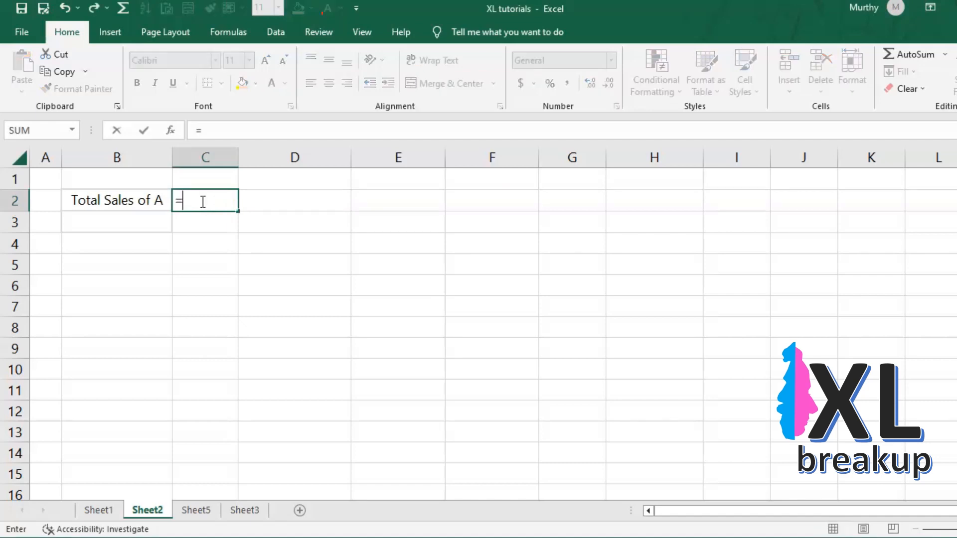
type("SUM")
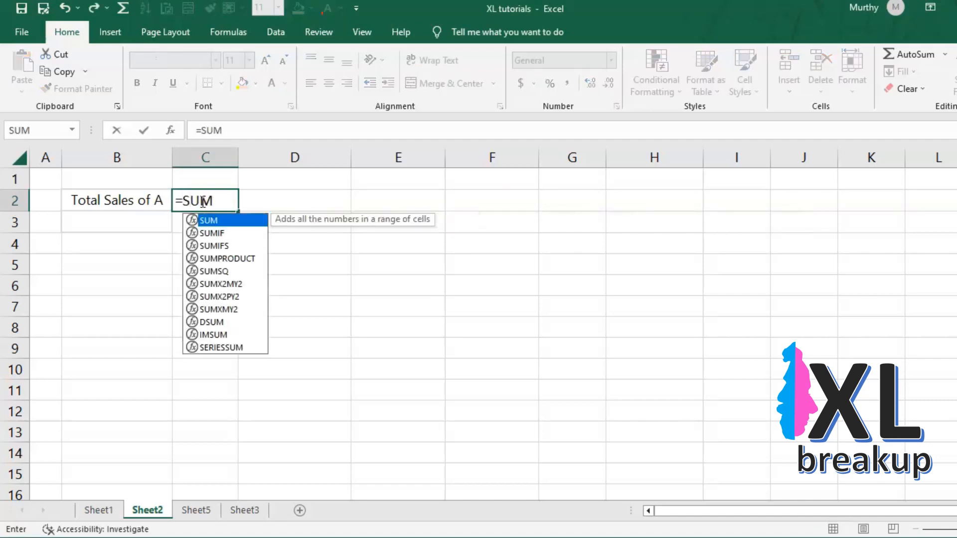
type("(Sheet1!C5:F5")
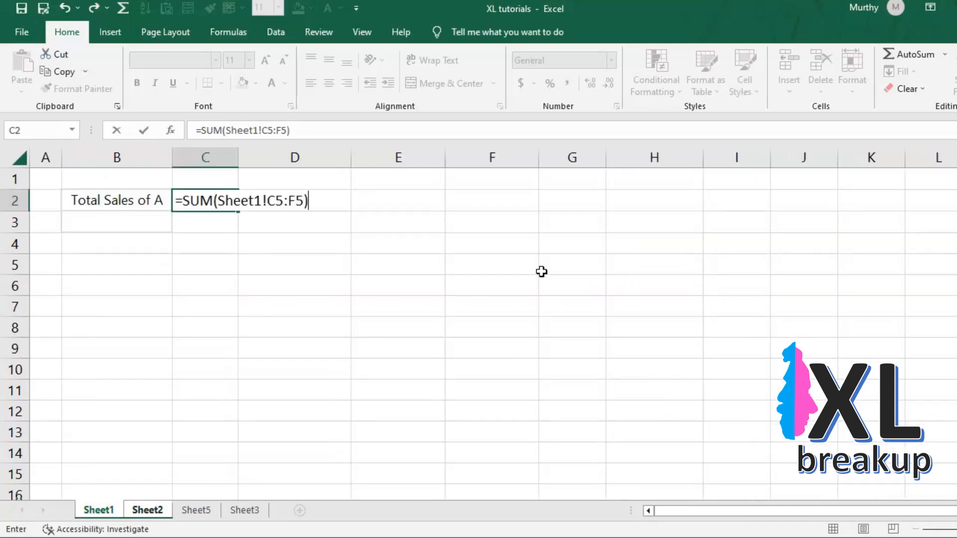
key("enter")
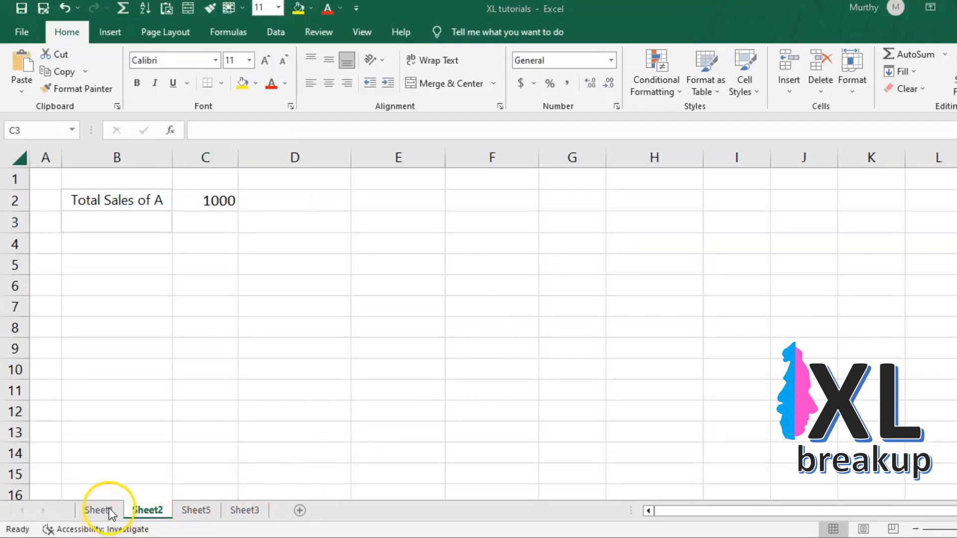
Delete product A's row 5 on Sheet1 so the Sheet2 total shows #REF!
left_click(99, 509)
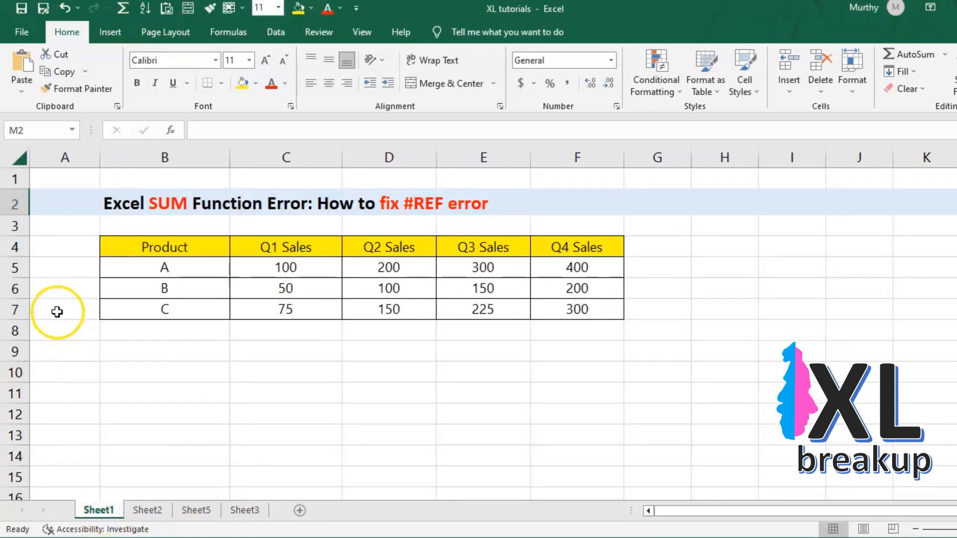
right_click(18, 267)
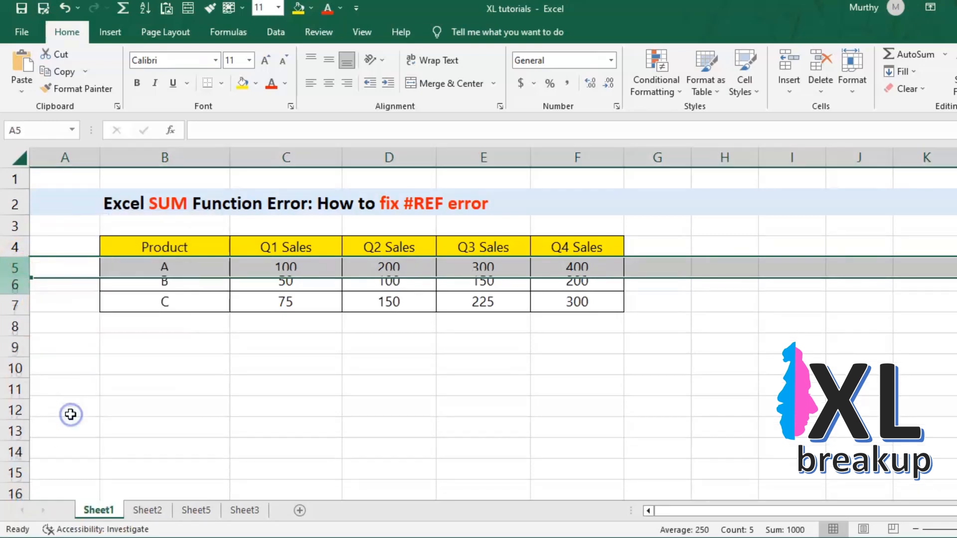
left_click(146, 510)
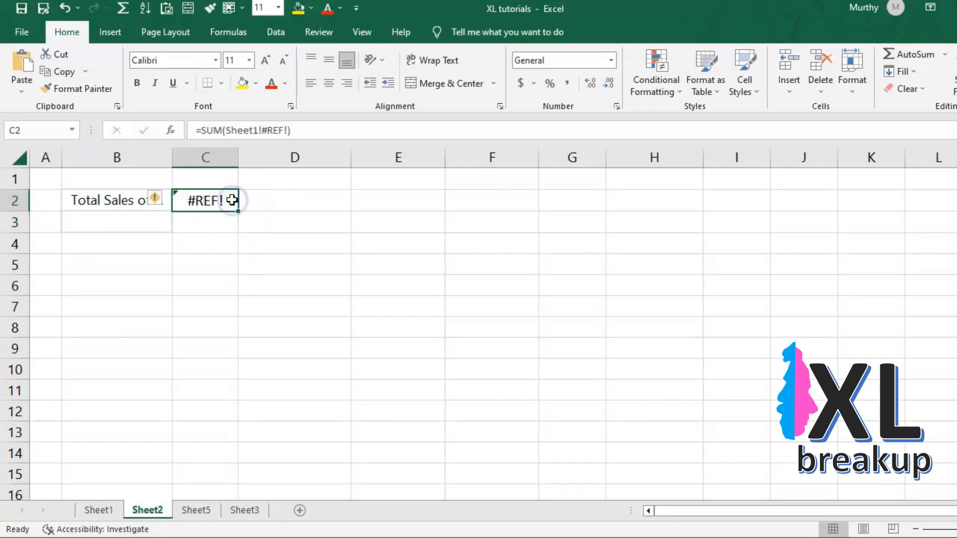
double_click(206, 201)
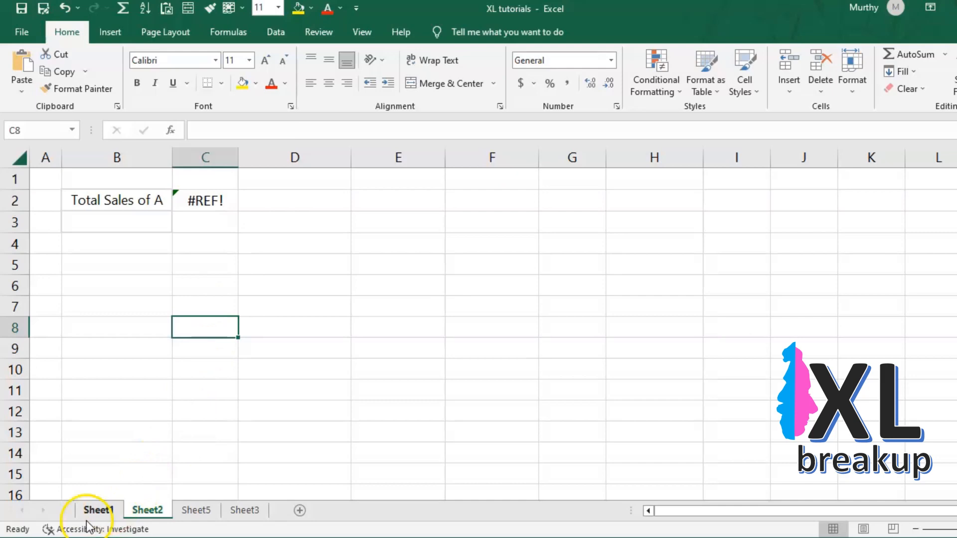
left_click(147, 509)
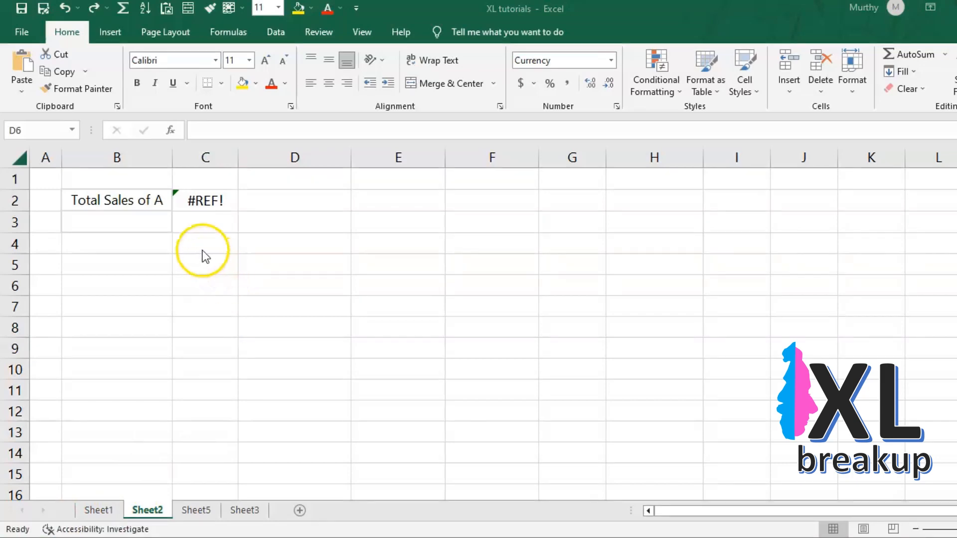
Select the Total Sales of A label in B2 and enter edit mode in the formula bar.
left_click(294, 285)
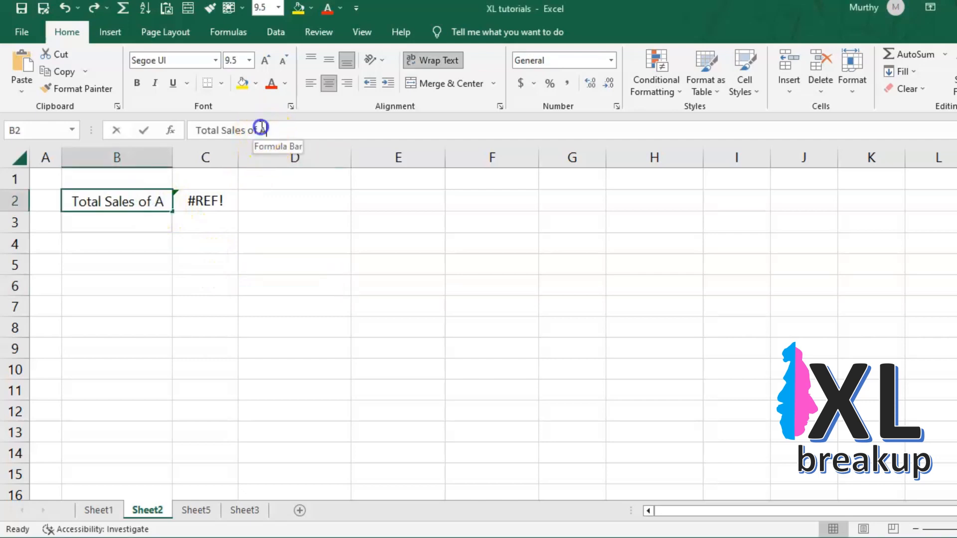
left_click(256, 130)
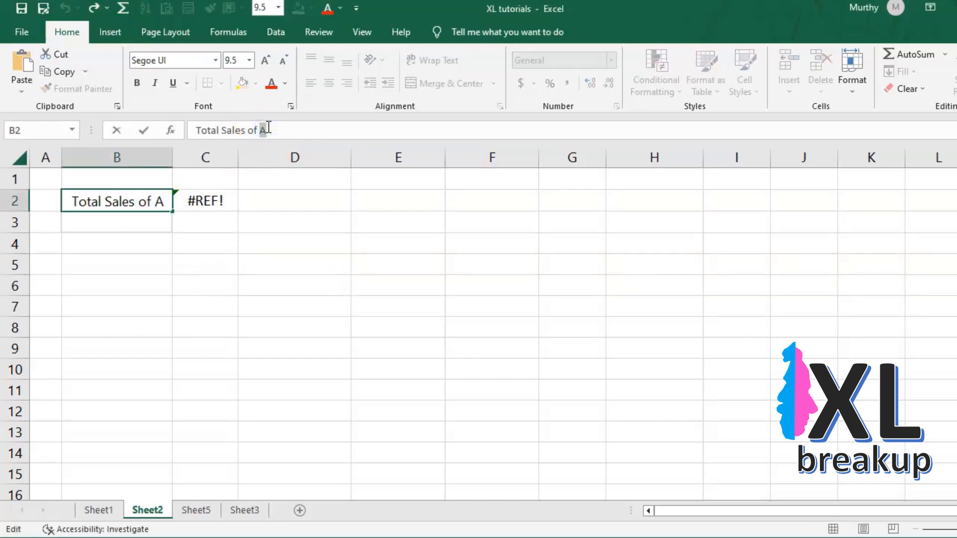